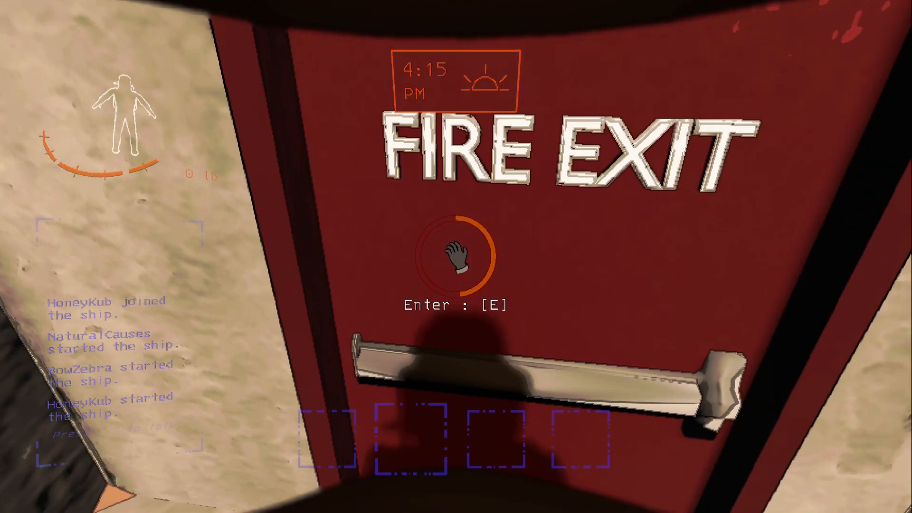
# - Enter the facility through the FIRE EXIT door into the dark storage room
pyautogui.press('e')
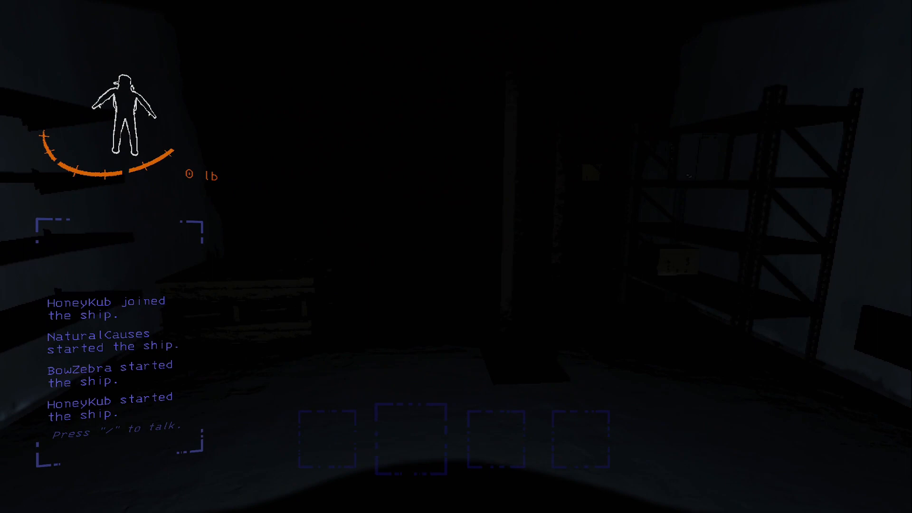